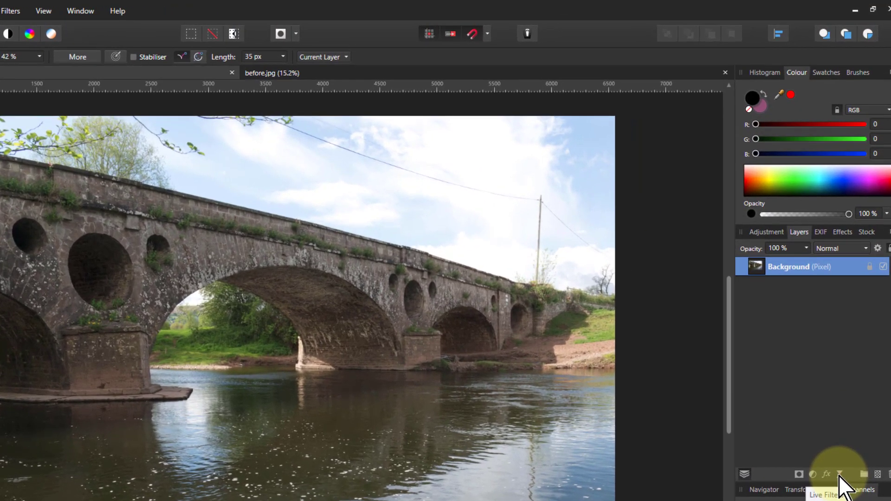
Add a Live High Pass filter to the bridge photo from the Live Filters list
{"action": "left_click", "coordinate": [11, 10]}
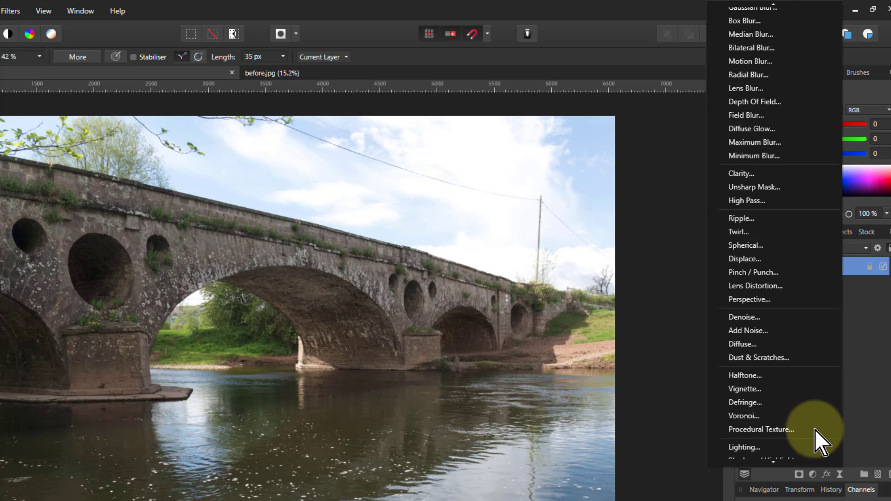
{"action": "mouse_move", "coordinate": [756, 200]}
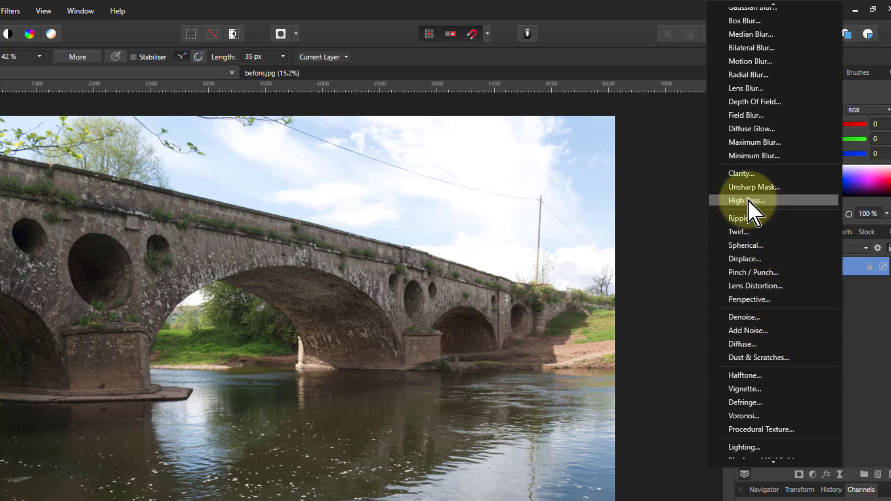
{"action": "mouse_move", "coordinate": [755, 187]}
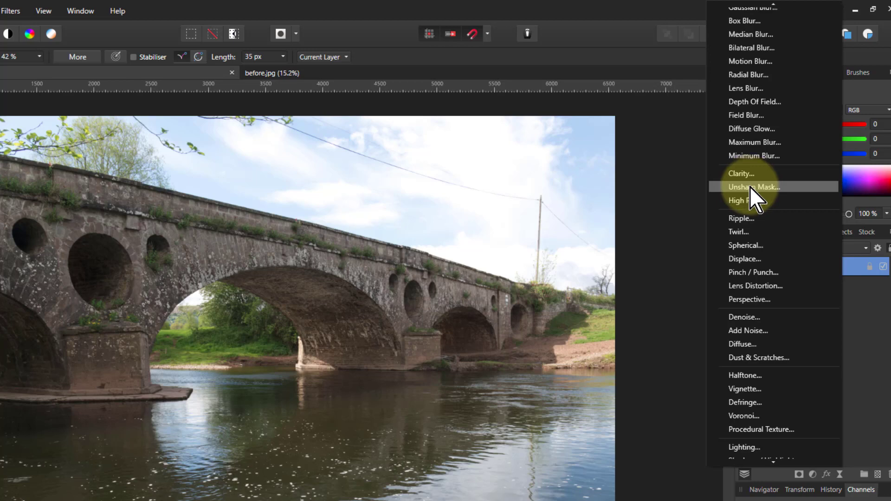
{"action": "left_click", "coordinate": [742, 200]}
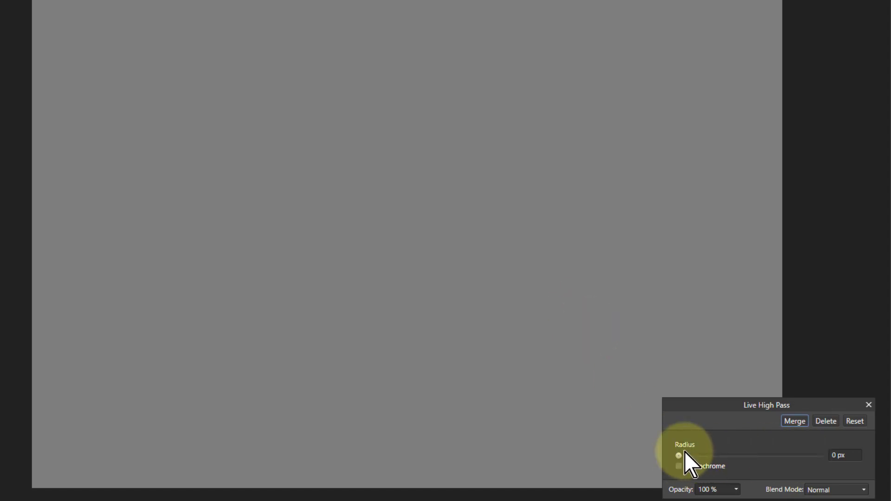
Sweep the High Pass radius up to 100 px, then settle around 10 px
{"action": "left_click_drag", "start_coordinate": [680, 455], "coordinate": [691, 456]}
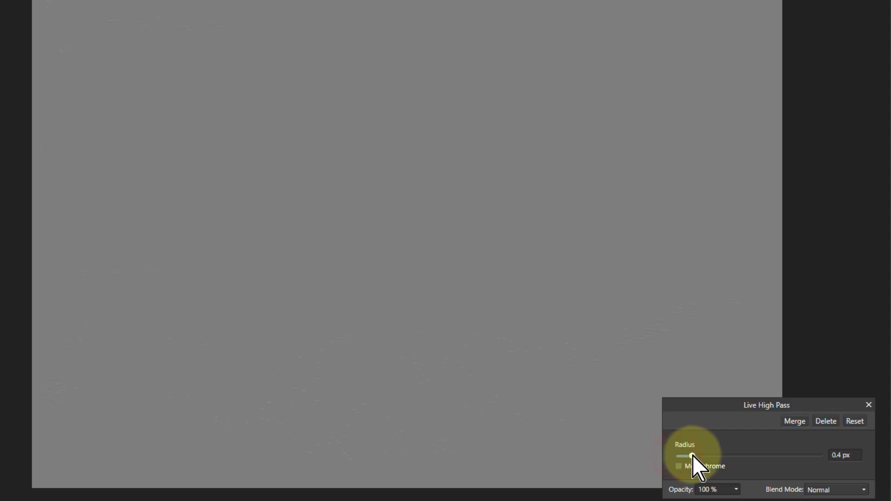
{"action": "left_click_drag", "start_coordinate": [691, 456], "coordinate": [754, 456]}
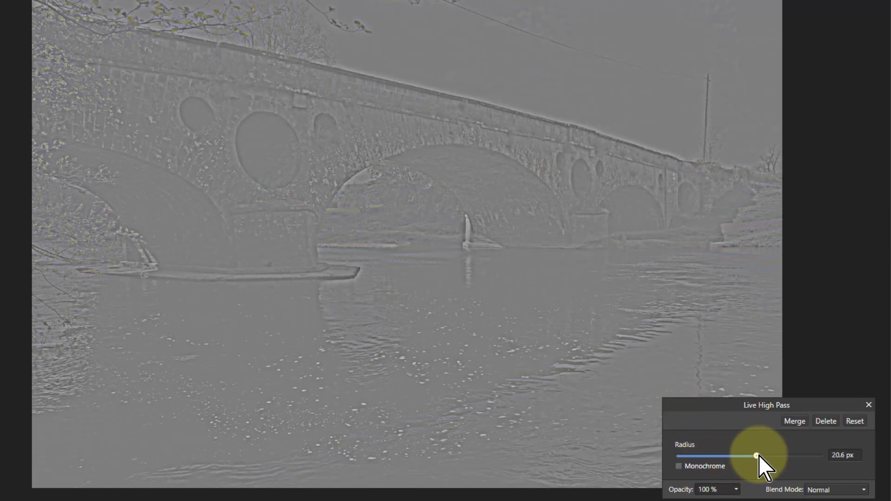
{"action": "left_click_drag", "start_coordinate": [754, 456], "coordinate": [819, 457]}
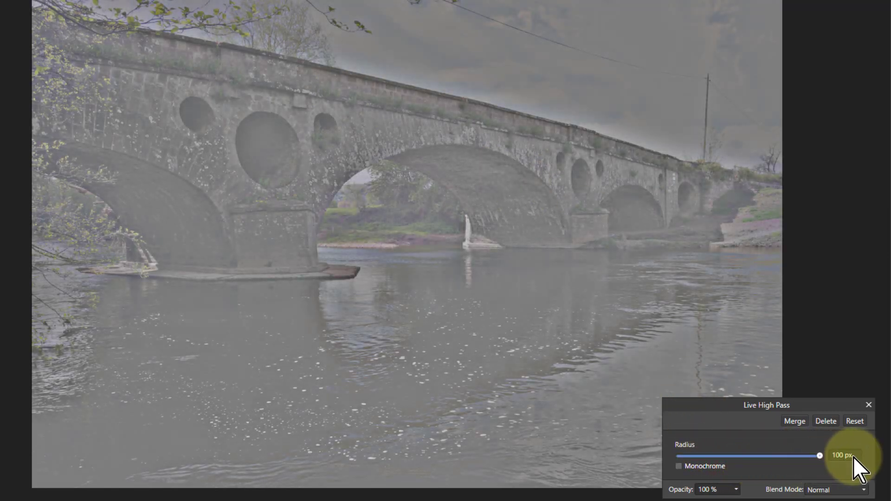
{"action": "left_click_drag", "start_coordinate": [818, 456], "coordinate": [744, 456]}
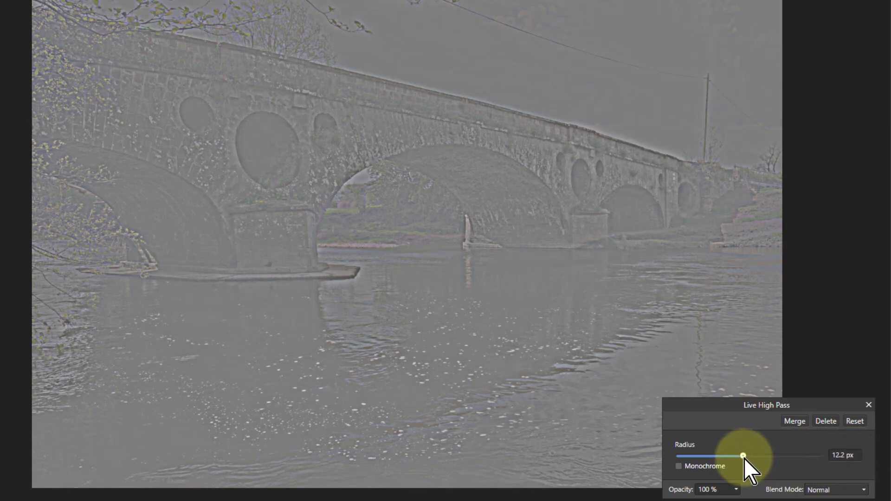
{"action": "left_click_drag", "start_coordinate": [743, 455], "coordinate": [730, 455]}
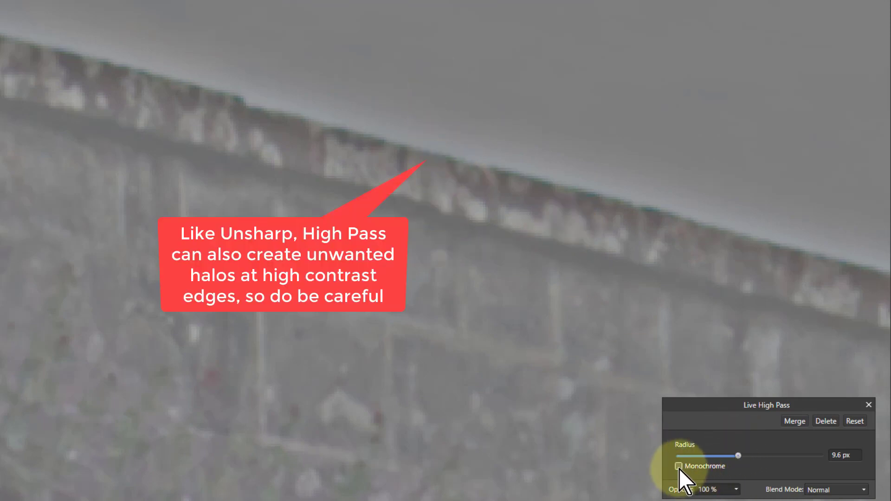
Enable Monochrome, lower the High Pass radius to 0.9 px, and preview blend modes
{"action": "left_click", "coordinate": [679, 466]}
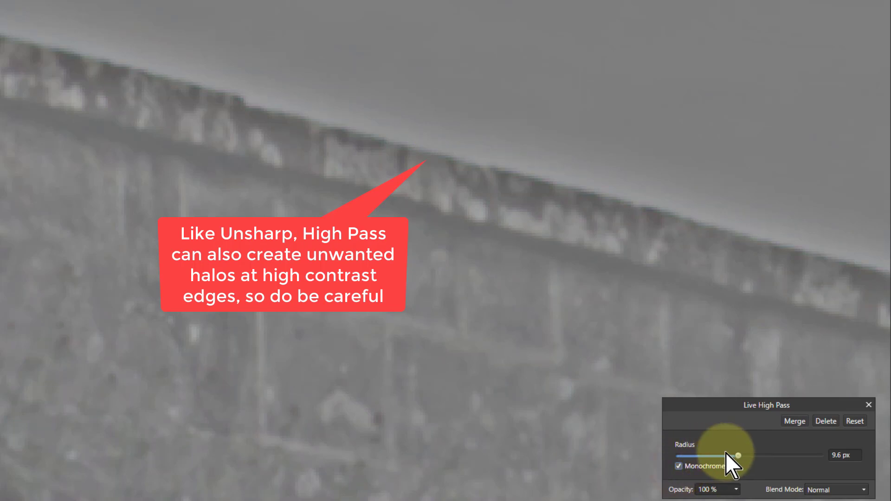
{"action": "left_click_drag", "start_coordinate": [738, 455], "coordinate": [707, 455]}
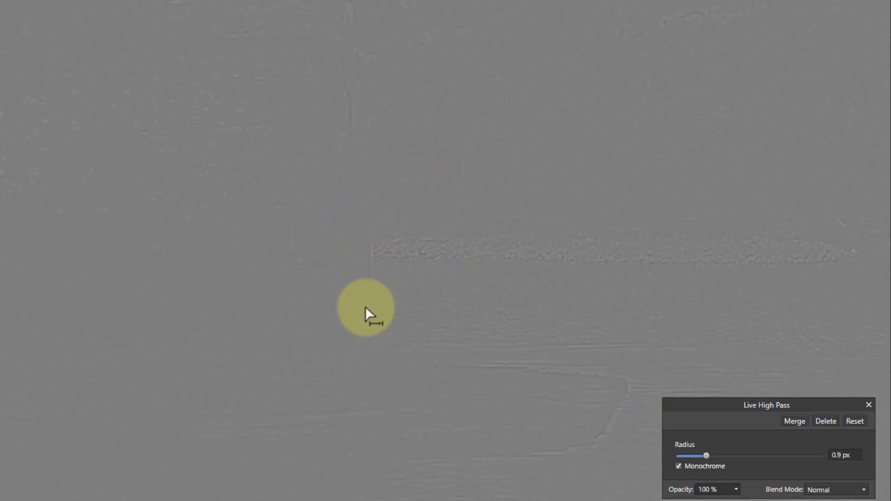
{"action": "mouse_move", "coordinate": [211, 109]}
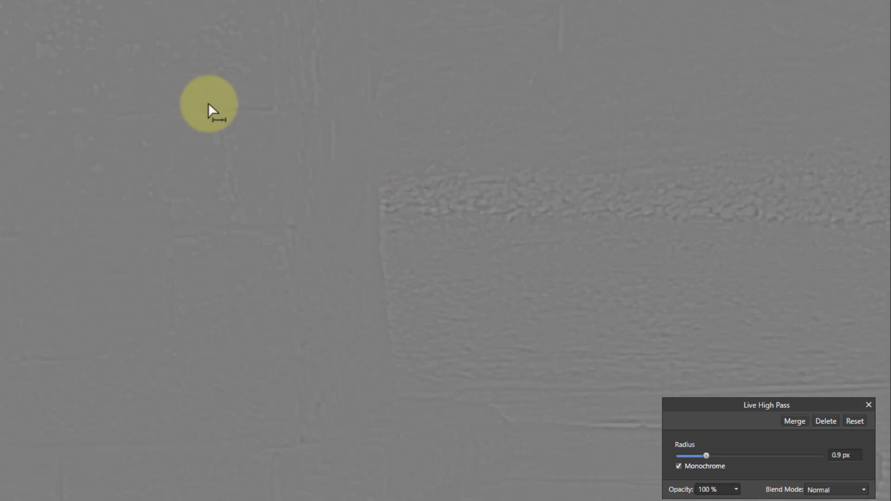
{"action": "left_click", "coordinate": [836, 489]}
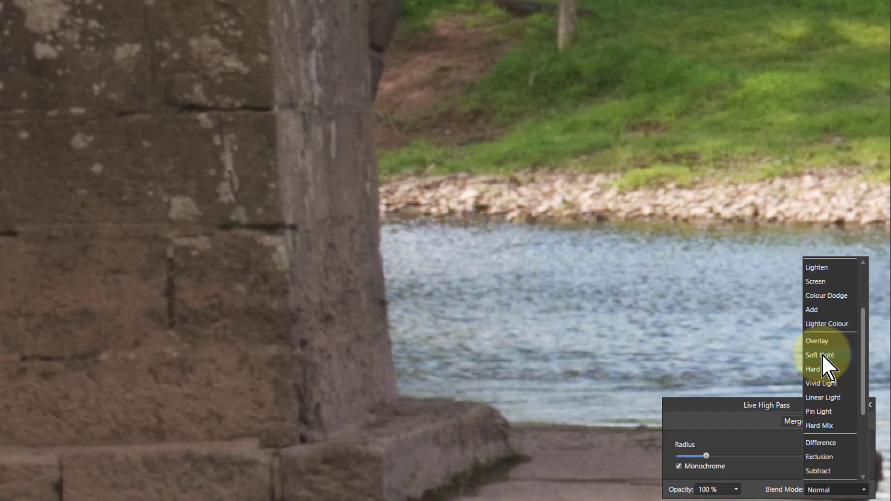
{"action": "mouse_move", "coordinate": [827, 369]}
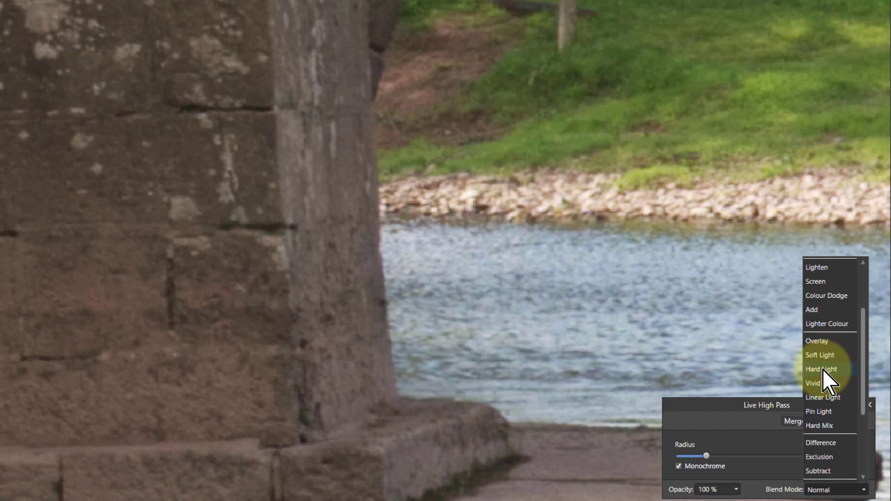
{"action": "mouse_move", "coordinate": [829, 383]}
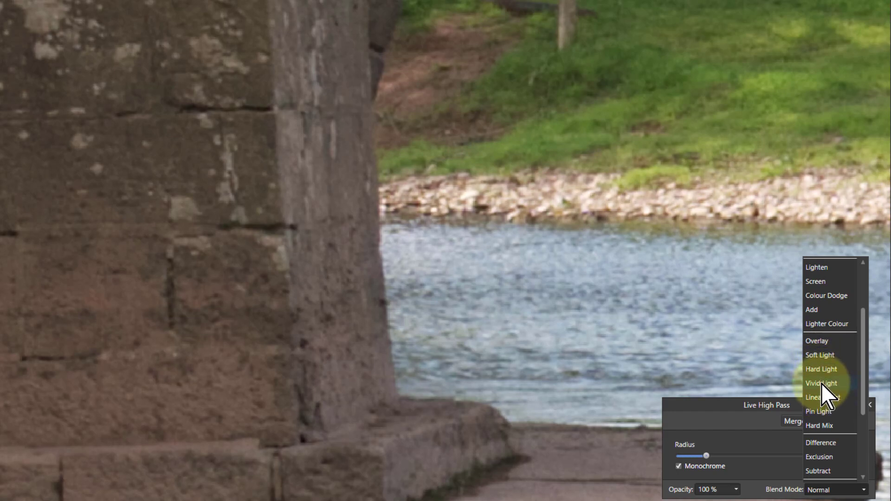
{"action": "mouse_move", "coordinate": [828, 398]}
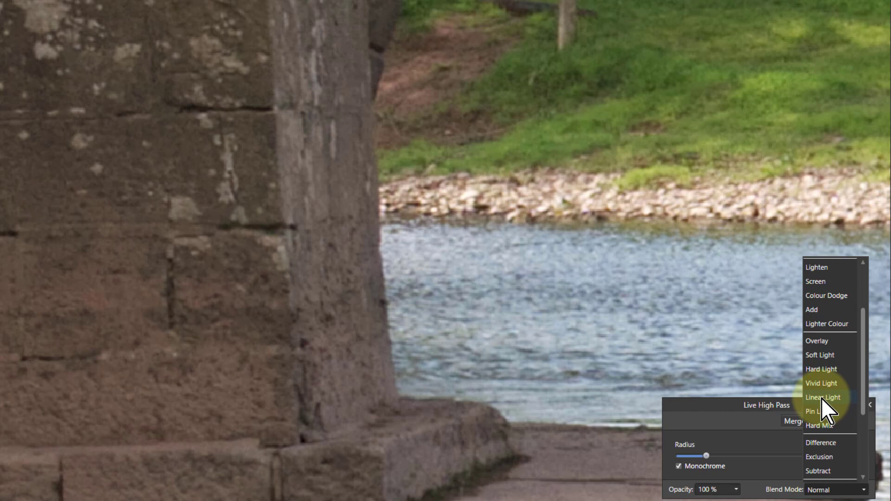
Set the High Pass filter's blend mode to Linear Light
{"action": "left_click", "coordinate": [823, 398]}
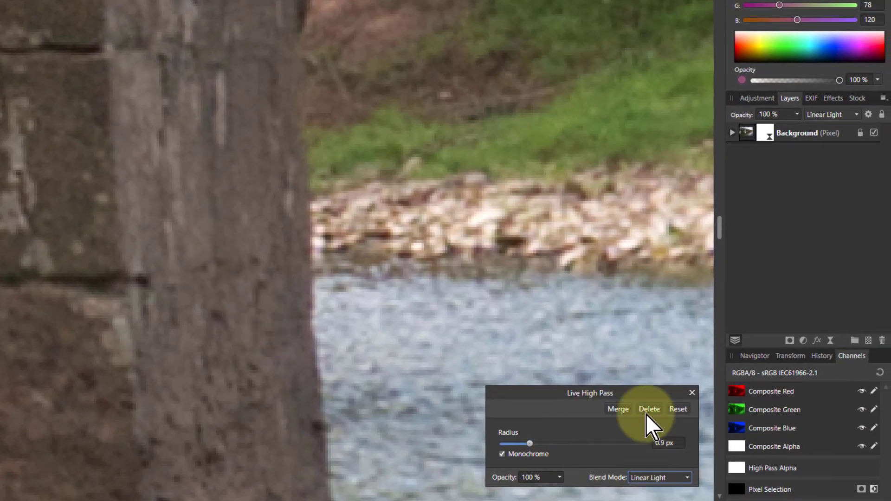
Toggle the High Pass filter to compare, then try radii of 5, 29, 1 and 0.7 px
{"action": "left_click", "coordinate": [732, 132]}
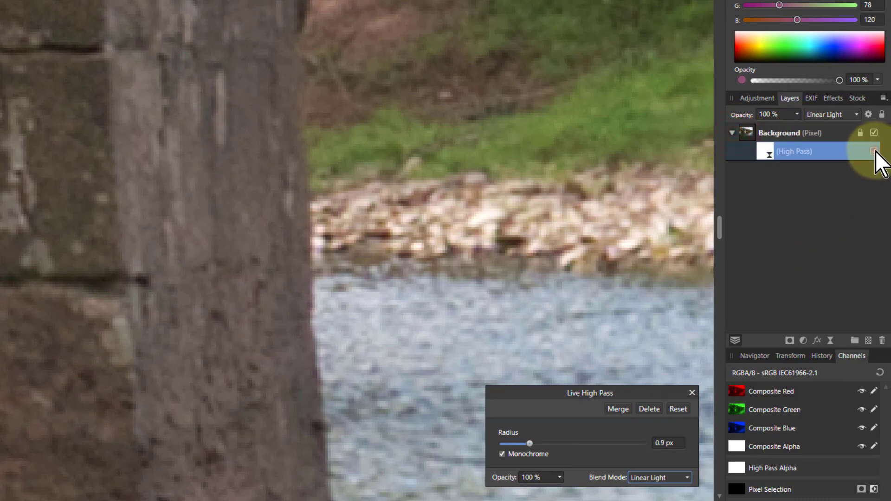
{"action": "left_click", "coordinate": [868, 151]}
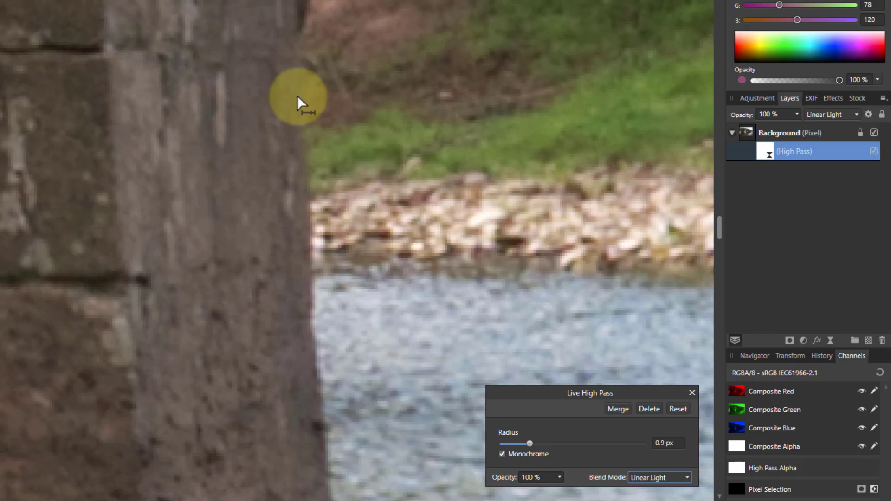
{"action": "mouse_move", "coordinate": [345, 205]}
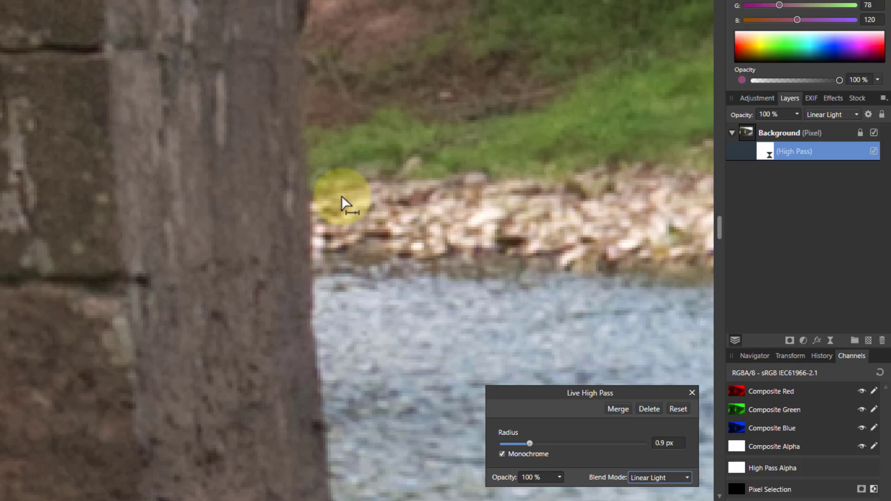
{"action": "mouse_move", "coordinate": [505, 418]}
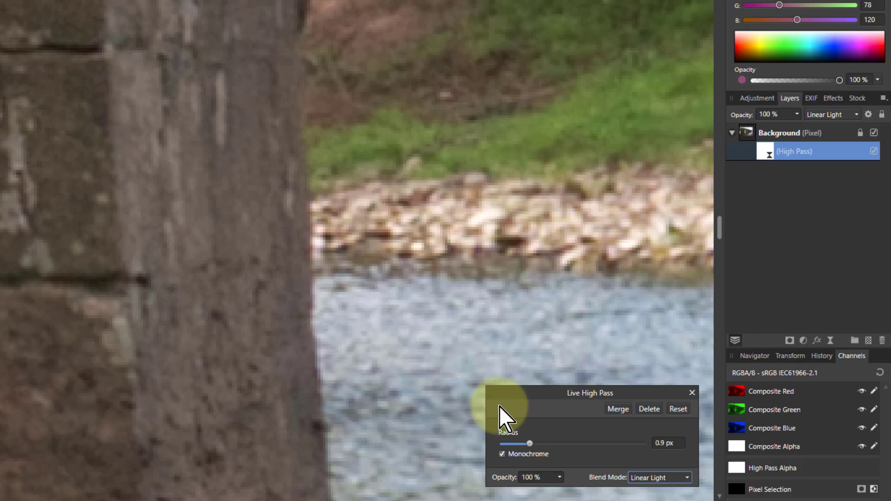
{"action": "mouse_move", "coordinate": [531, 423]}
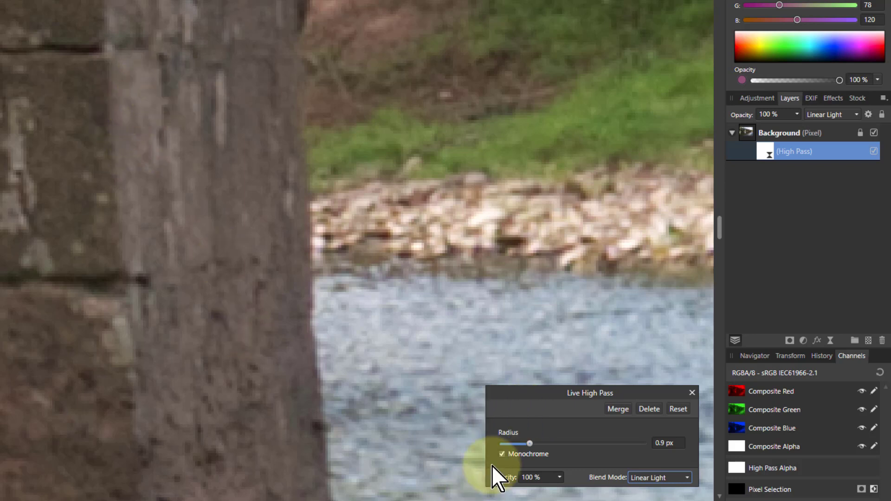
{"action": "left_click_drag", "start_coordinate": [528, 443], "coordinate": [546, 443]}
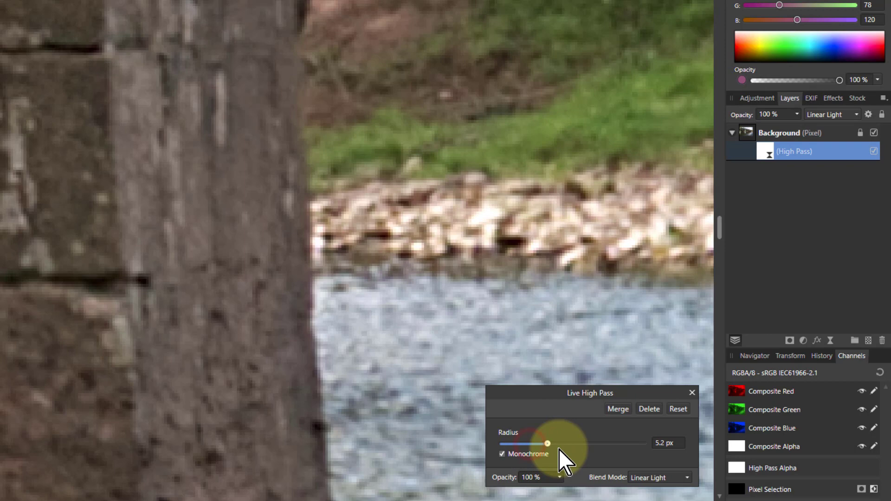
{"action": "left_click_drag", "start_coordinate": [547, 443], "coordinate": [592, 443]}
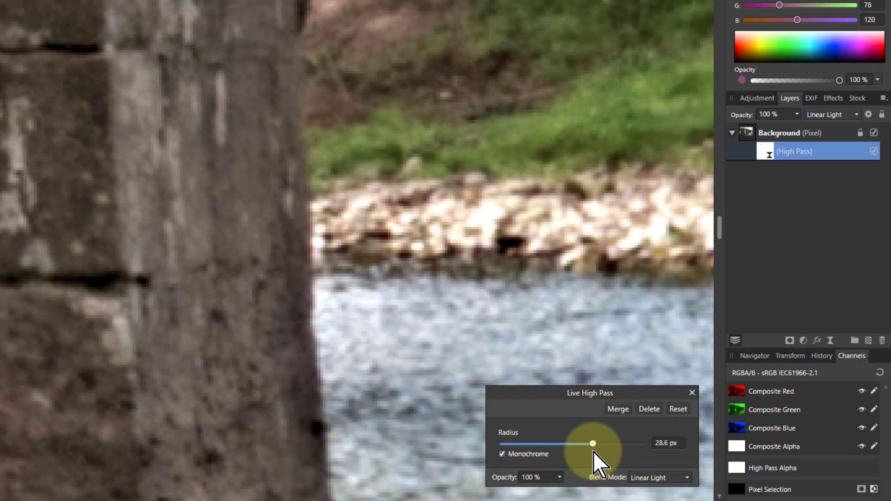
{"action": "left_click_drag", "start_coordinate": [593, 444], "coordinate": [533, 443]}
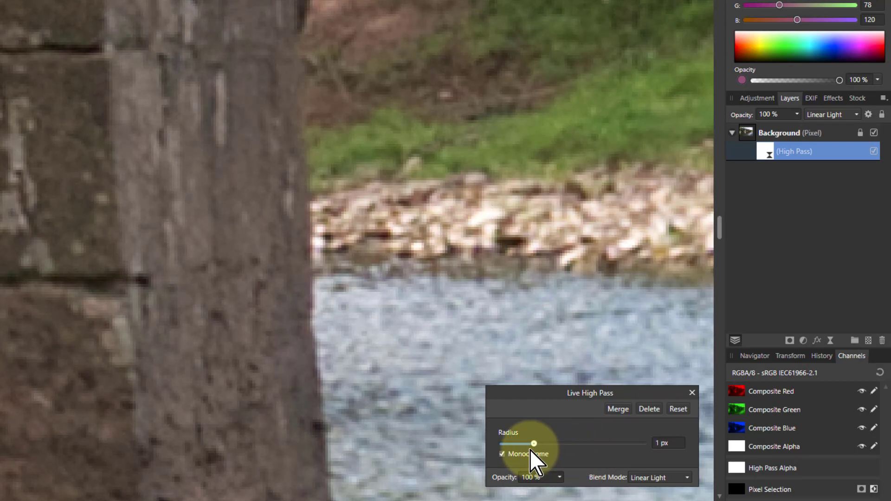
{"action": "left_click_drag", "start_coordinate": [533, 443], "coordinate": [530, 444]}
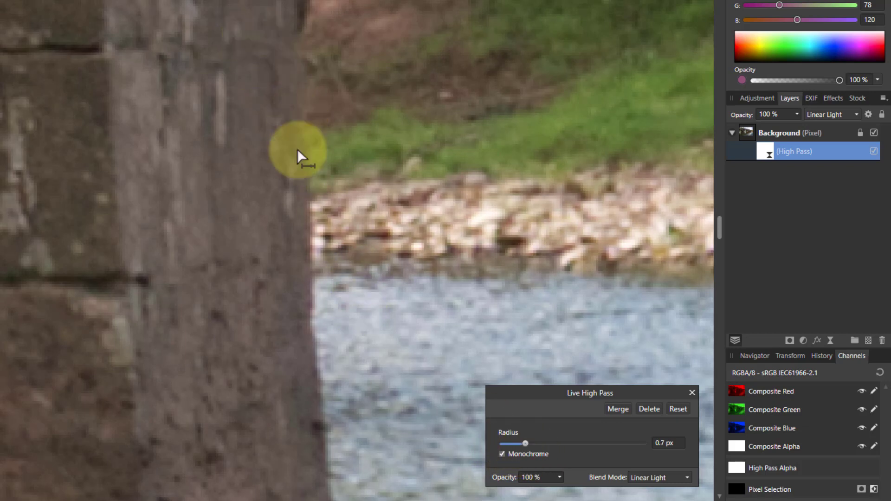
{"action": "mouse_move", "coordinate": [79, 220]}
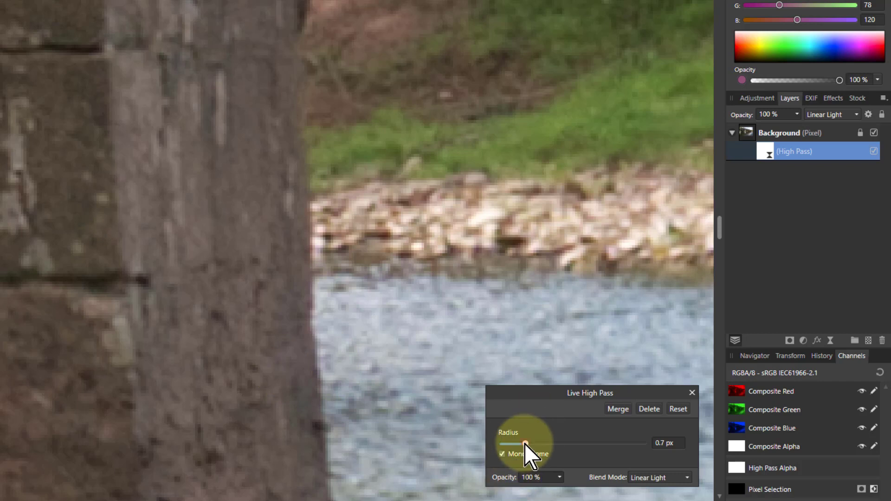
Push the radius from 6.5 px to 100 px, then back to about 0.8 px
{"action": "left_click_drag", "start_coordinate": [523, 443], "coordinate": [551, 443]}
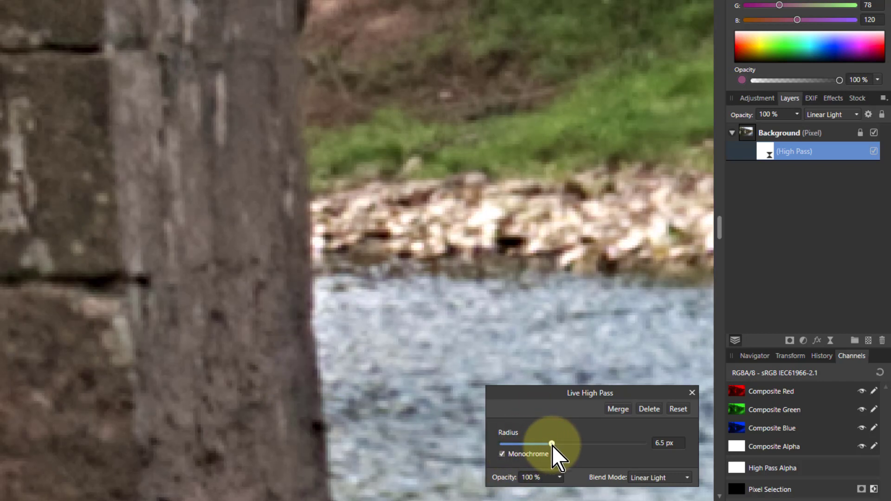
{"action": "left_click_drag", "start_coordinate": [550, 443], "coordinate": [643, 443]}
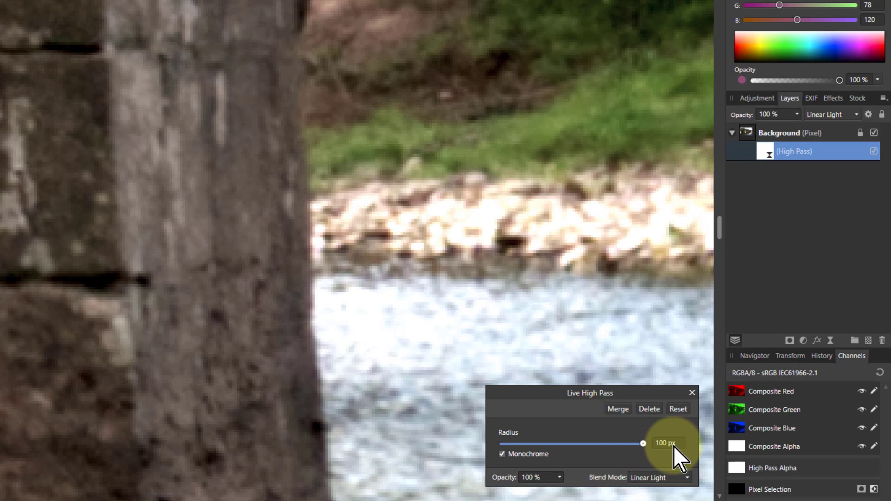
{"action": "left_click_drag", "start_coordinate": [643, 444], "coordinate": [514, 443]}
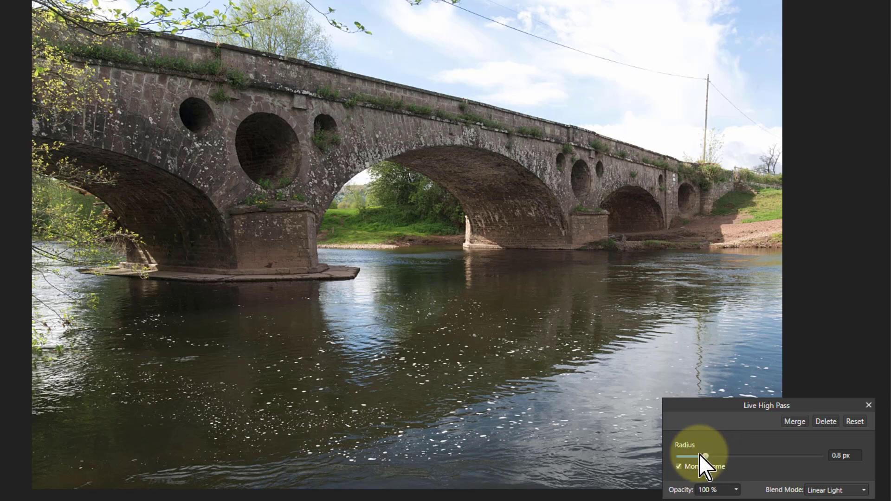
On the full bridge view, raise the radius to 100 px, then return to about 0.9 px
{"action": "left_click_drag", "start_coordinate": [707, 456], "coordinate": [754, 456]}
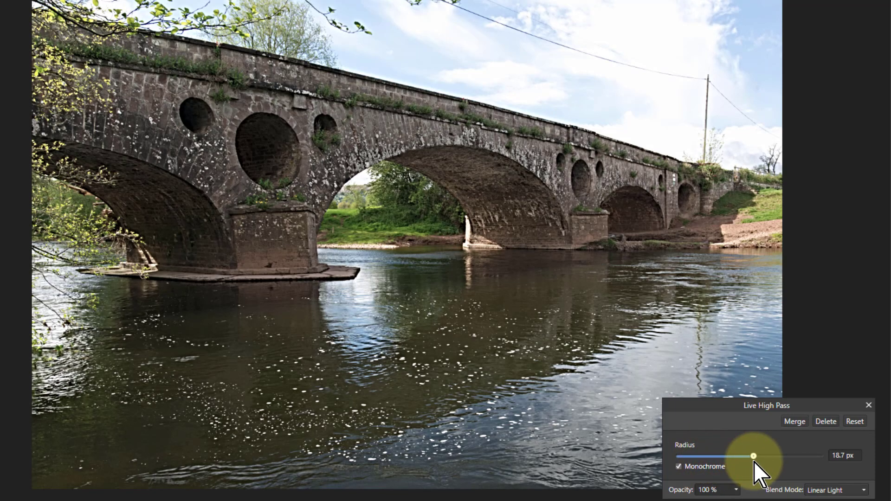
{"action": "left_click_drag", "start_coordinate": [753, 457], "coordinate": [791, 456]}
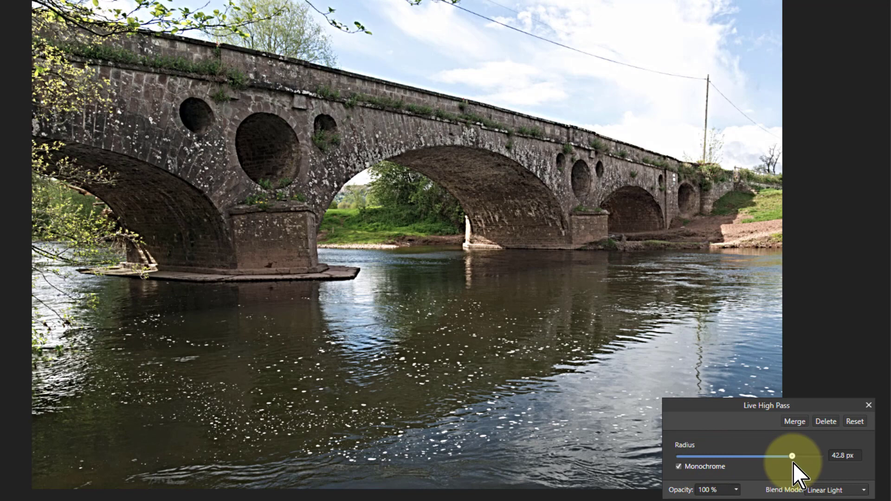
{"action": "left_click_drag", "start_coordinate": [791, 456], "coordinate": [821, 456]}
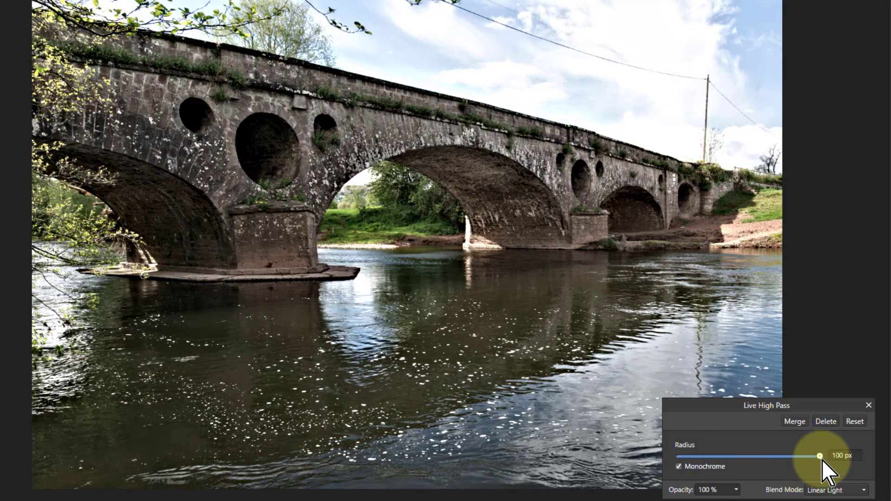
{"action": "left_click_drag", "start_coordinate": [820, 456], "coordinate": [787, 456]}
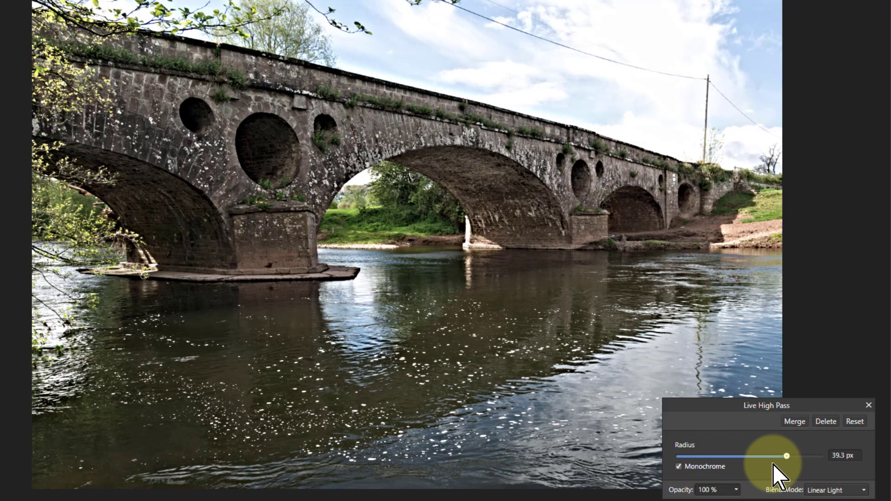
{"action": "left_click_drag", "start_coordinate": [786, 456], "coordinate": [707, 456]}
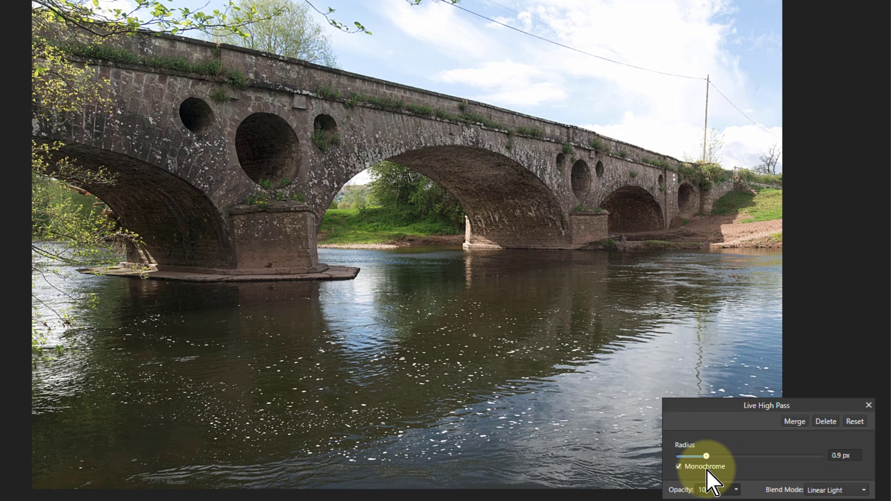
{"action": "left_click_drag", "start_coordinate": [708, 457], "coordinate": [705, 456]}
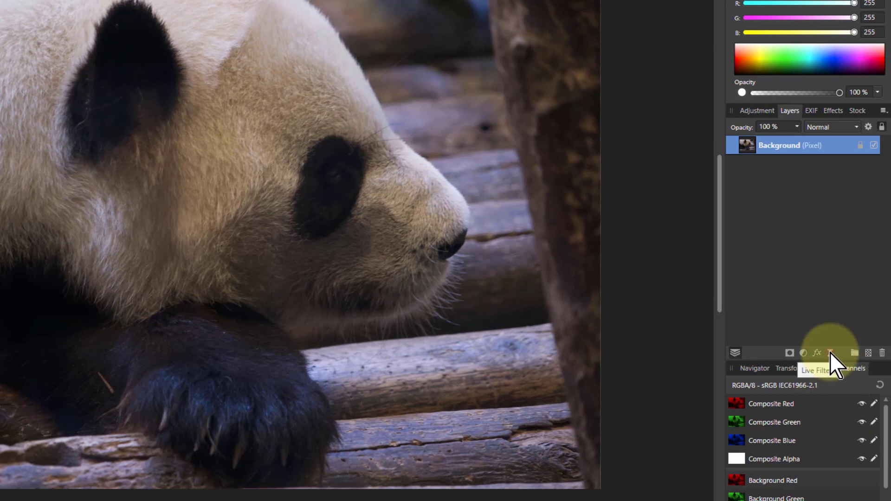
Add a Live High Pass filter to the panda photo at a 5.2 px radius
{"action": "left_click", "coordinate": [831, 353]}
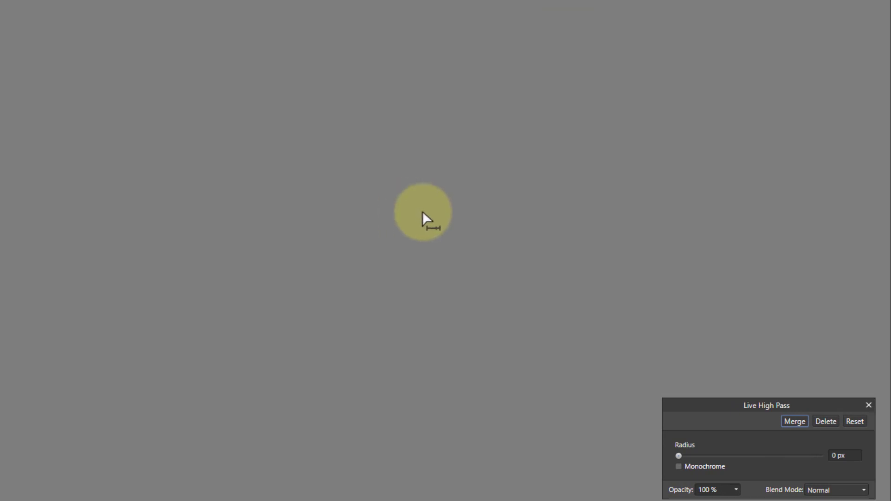
{"action": "left_click_drag", "start_coordinate": [679, 455], "coordinate": [692, 456]}
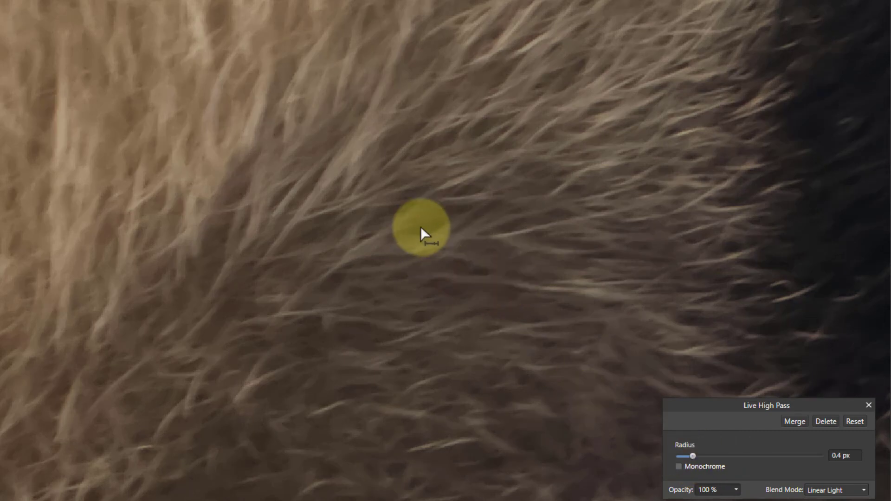
{"action": "left_click_drag", "start_coordinate": [694, 455], "coordinate": [724, 456]}
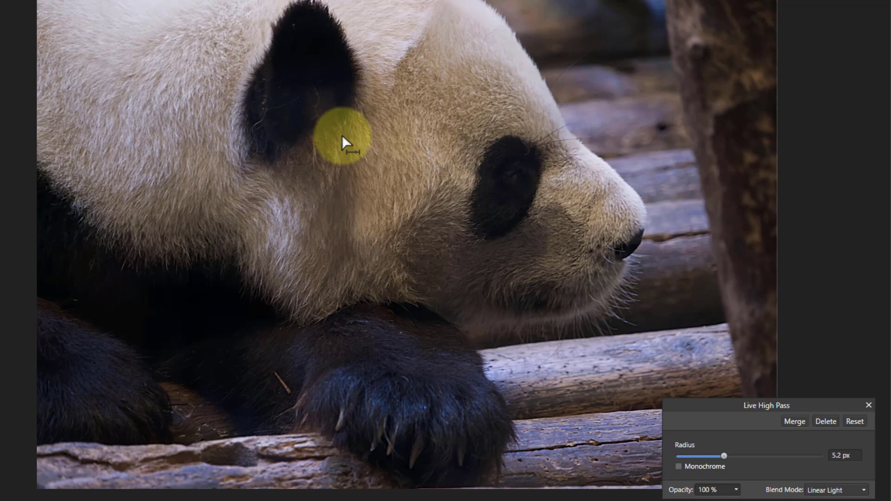
{"action": "mouse_move", "coordinate": [734, 486]}
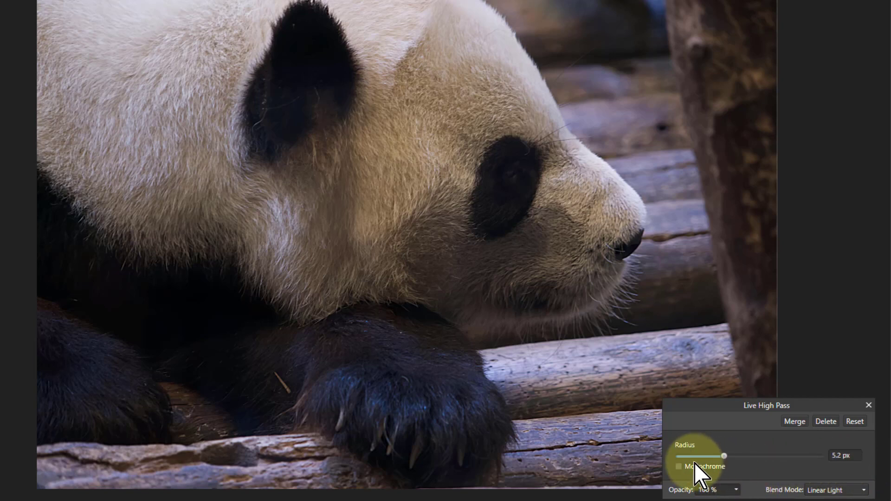
Tick Monochrome on the panda's Live High Pass filter
{"action": "left_click", "coordinate": [678, 466]}
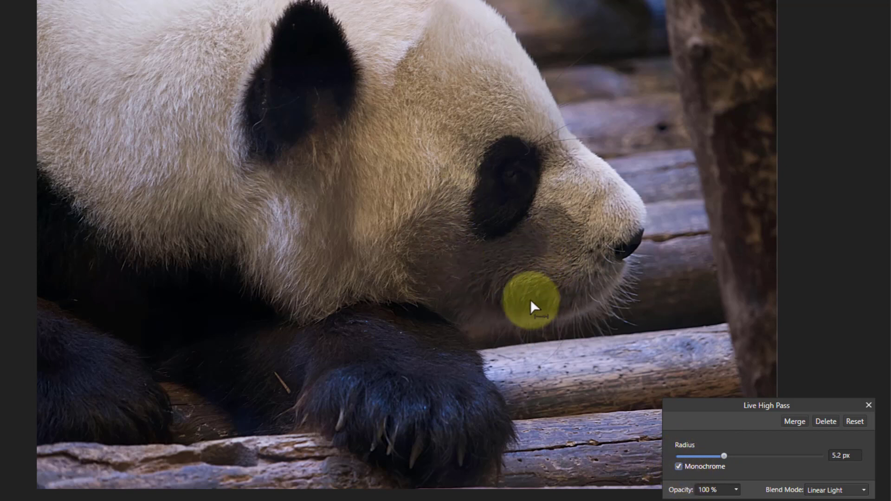
{"action": "mouse_move", "coordinate": [688, 472]}
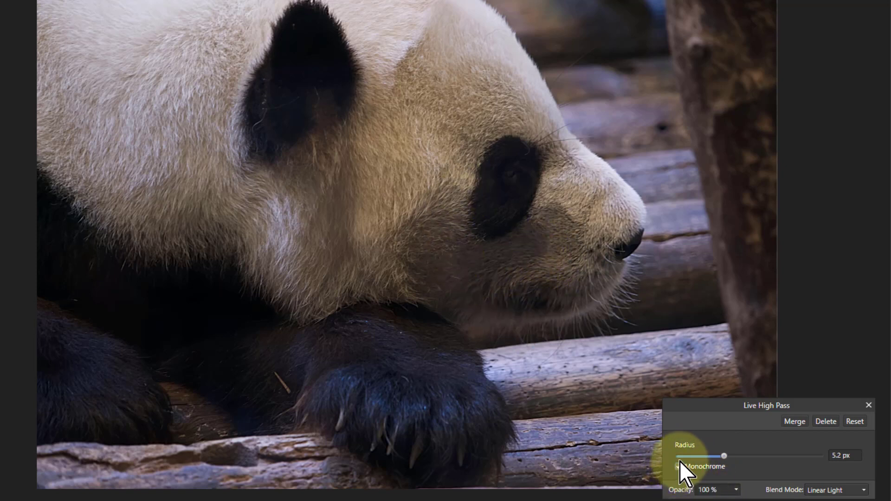